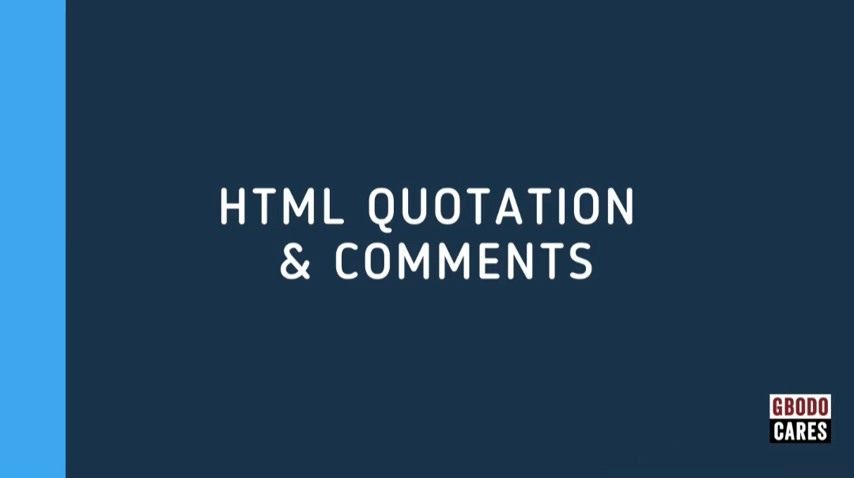
Step: Advance from the title slide to the HTML blockquote element slide with its code example
key("right")
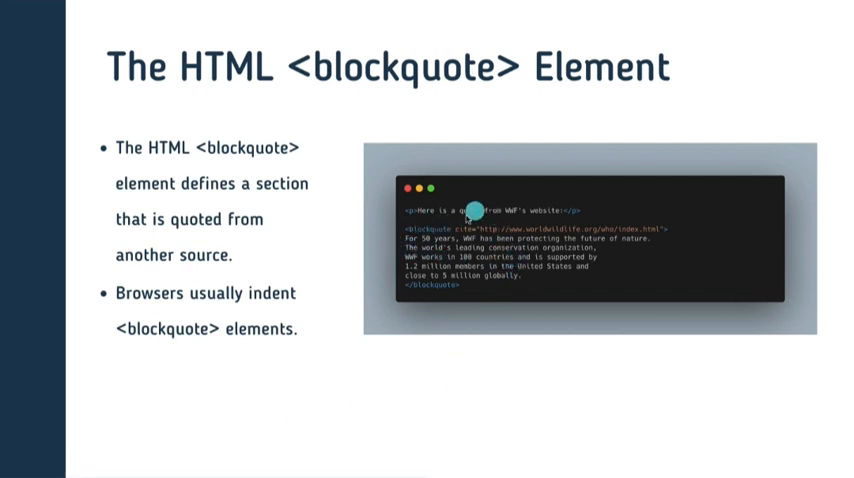
mouse_move(420, 218)
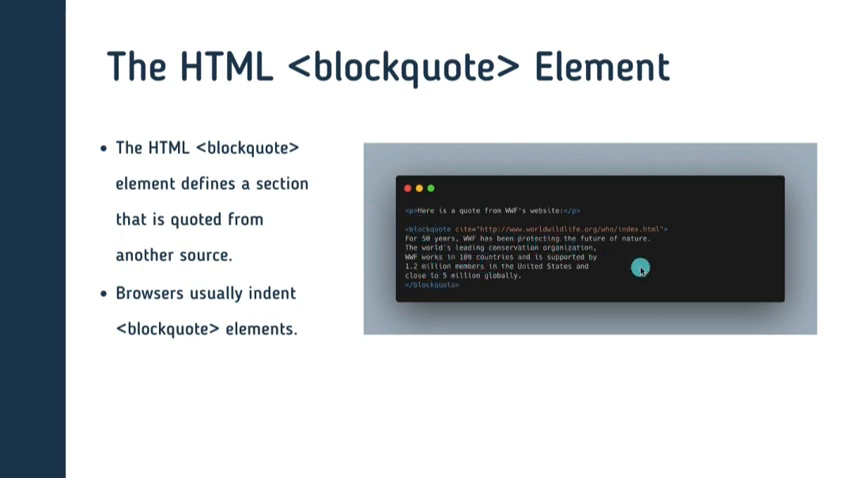
mouse_move(424, 228)
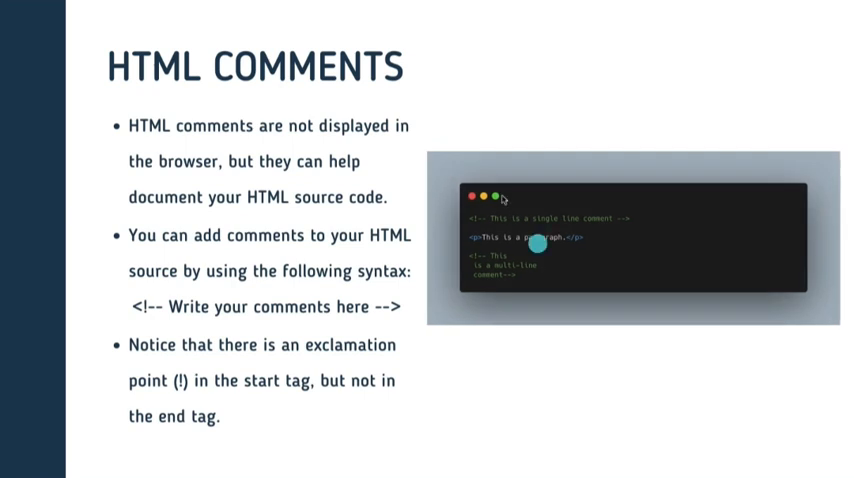
mouse_move(322, 96)
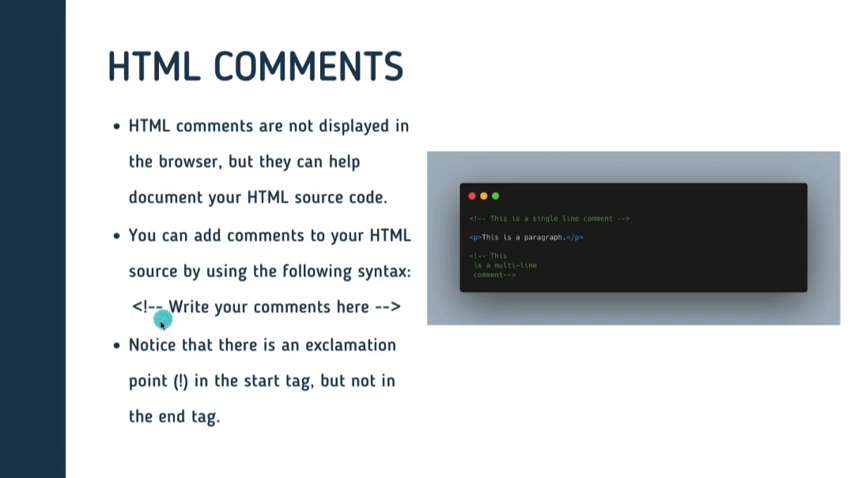
mouse_move(186, 324)
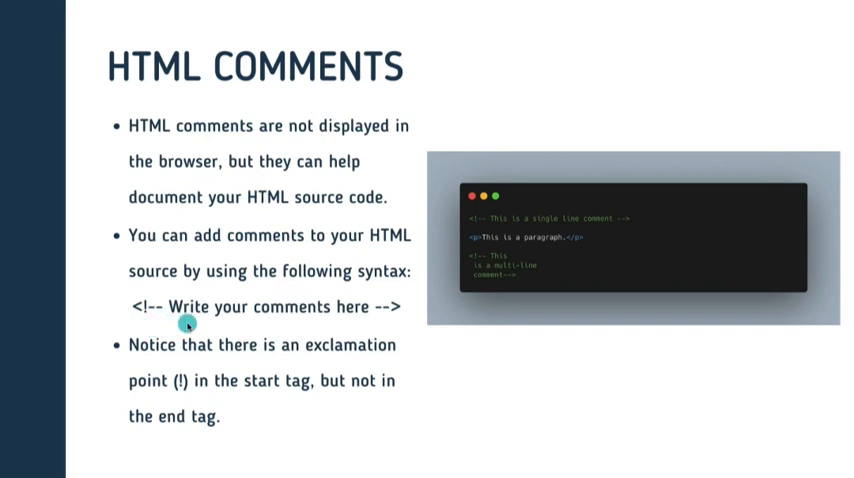